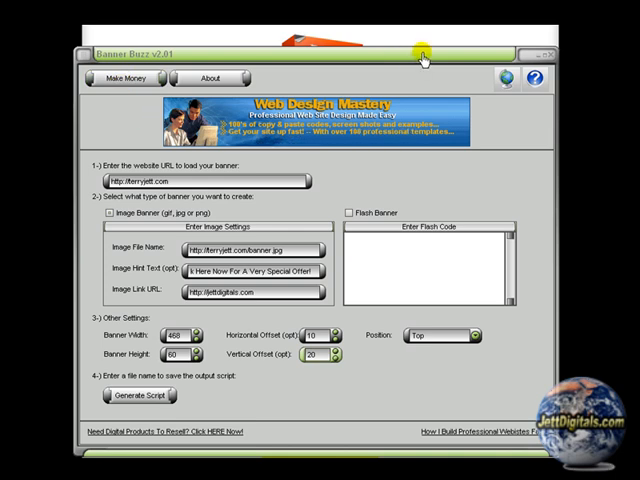
pyautogui.moveTo(320, 120)
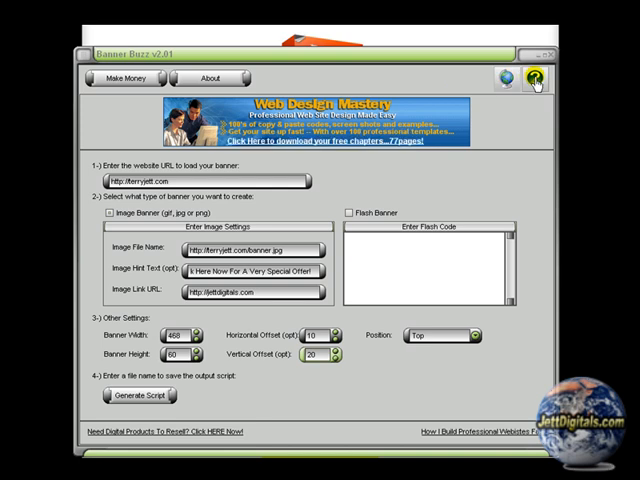
pyautogui.moveTo(211, 152)
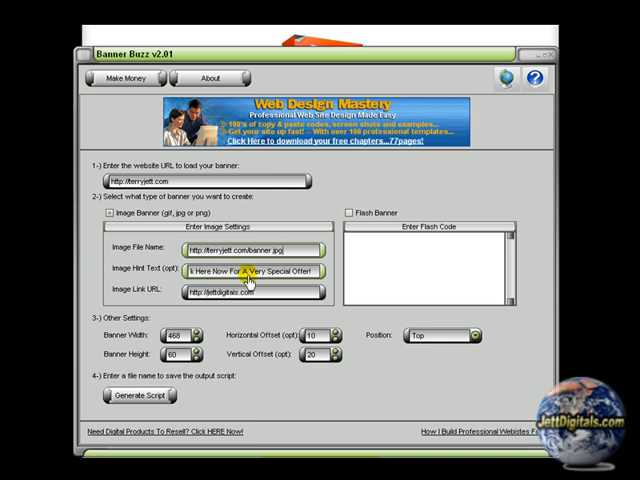
# - Generate the output script, skip saving, and open test.php with TED Notepad
pyautogui.tripleClick(240, 271)
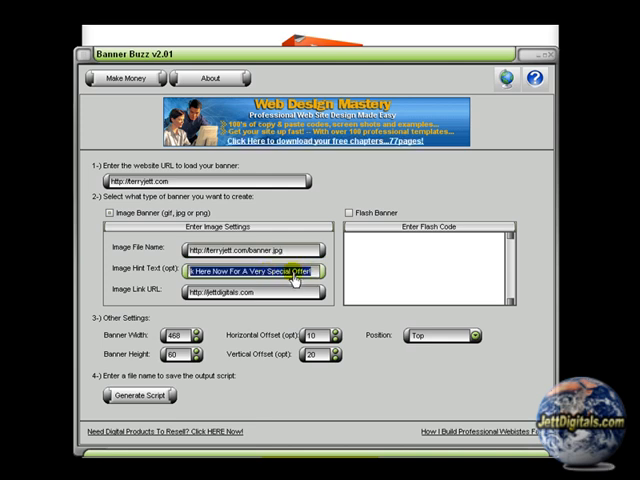
pyautogui.moveTo(140, 277)
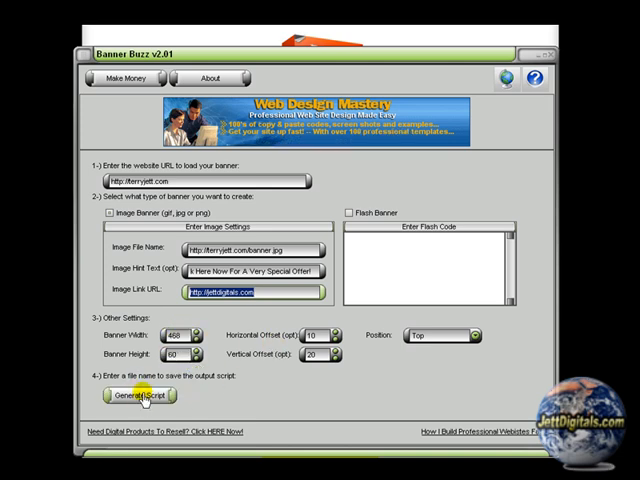
pyautogui.click(133, 395)
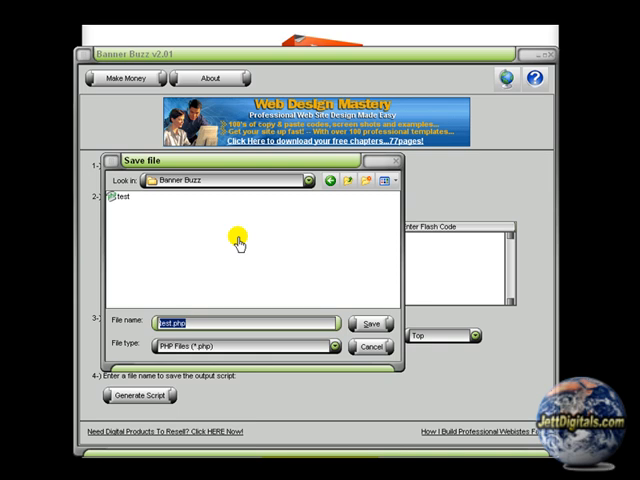
pyautogui.moveTo(222, 180)
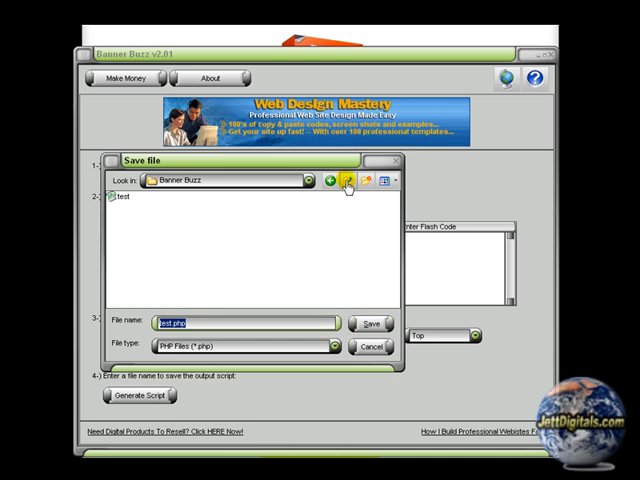
pyautogui.moveTo(349, 184)
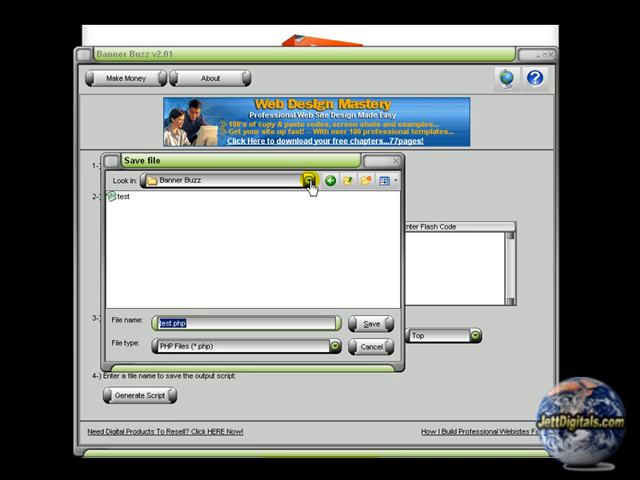
pyautogui.moveTo(165, 240)
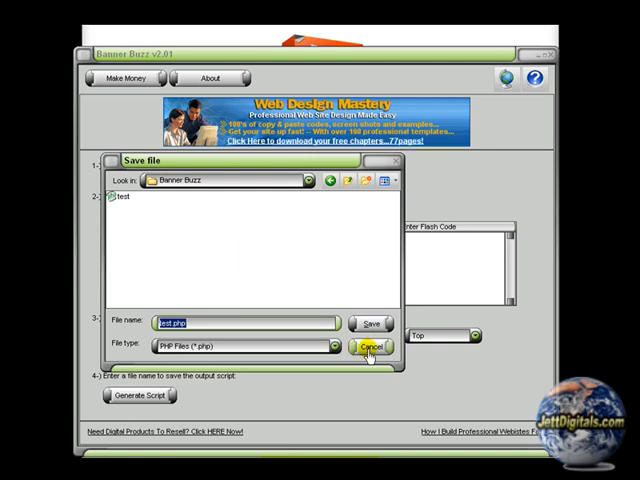
pyautogui.click(368, 346)
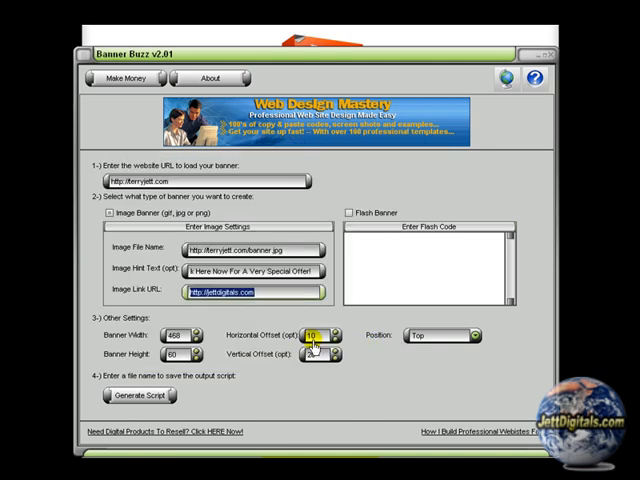
pyautogui.click(327, 345)
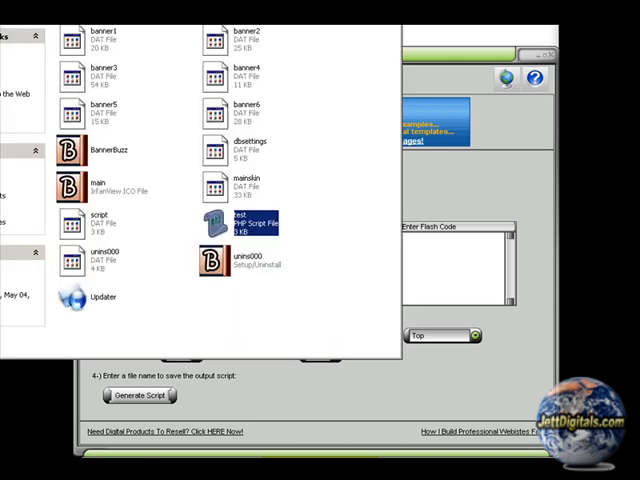
pyautogui.rightClick(232, 221)
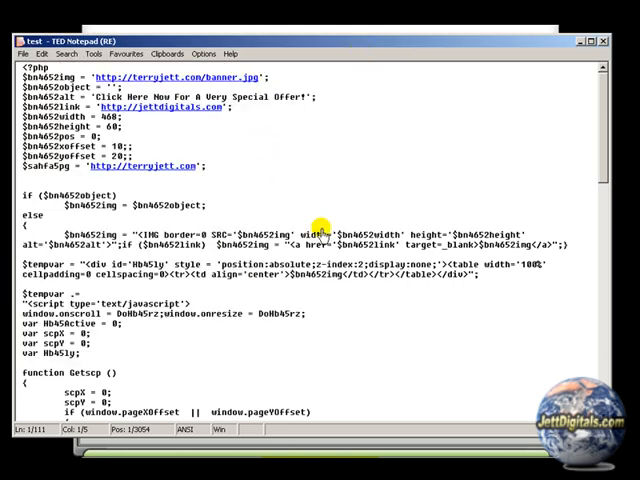
# - Scroll down through the generated PHP banner script in TED Notepad
pyautogui.scroll(-3)
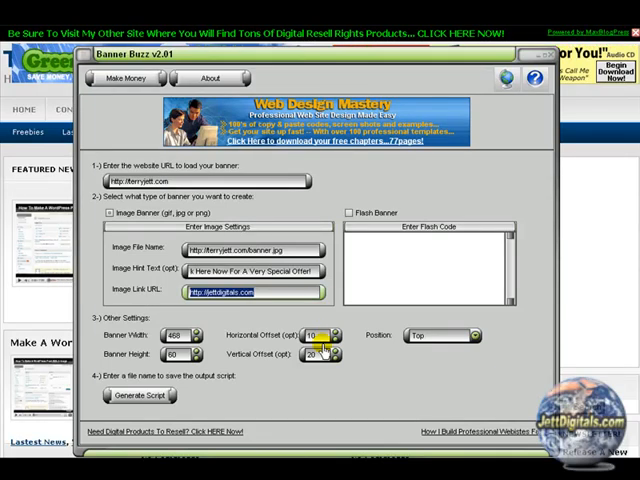
pyautogui.click(319, 335)
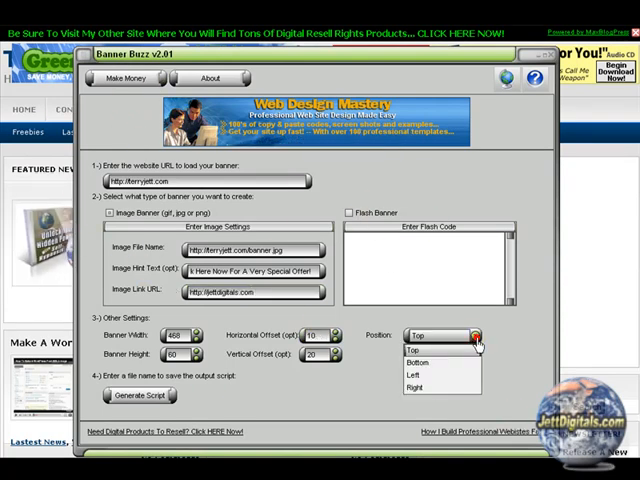
pyautogui.moveTo(418, 375)
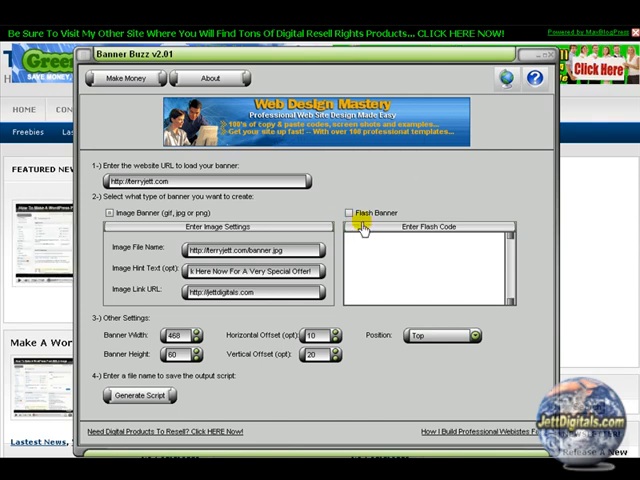
pyautogui.click(352, 212)
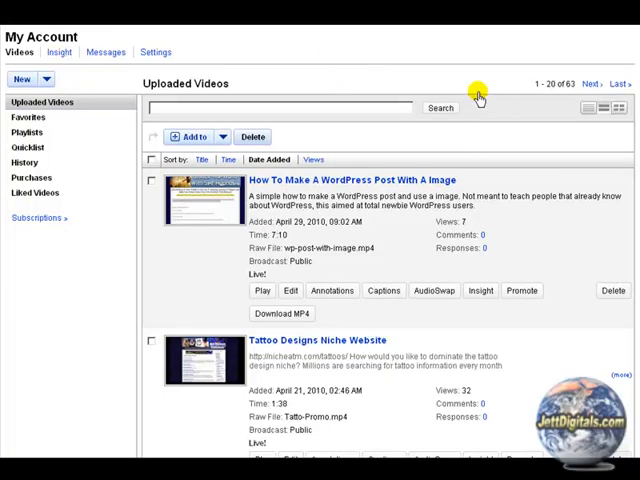
# - Scroll the Uploaded Videos list down to the WordPress post video entry
pyautogui.scroll(-3)
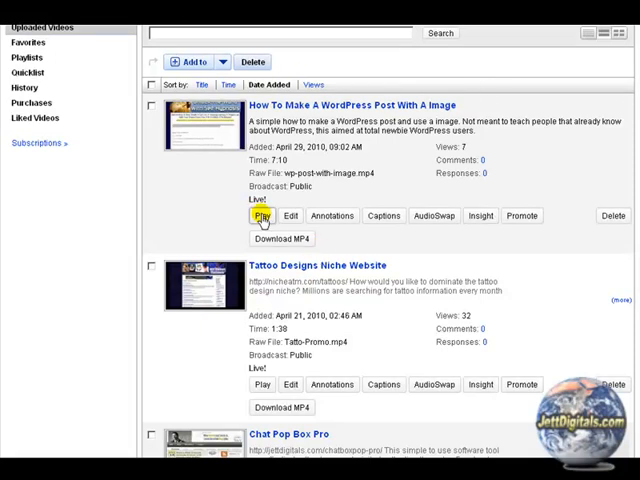
# - Play 'How To Make A WordPress Post With A Image' and scroll its watch page
pyautogui.click(262, 216)
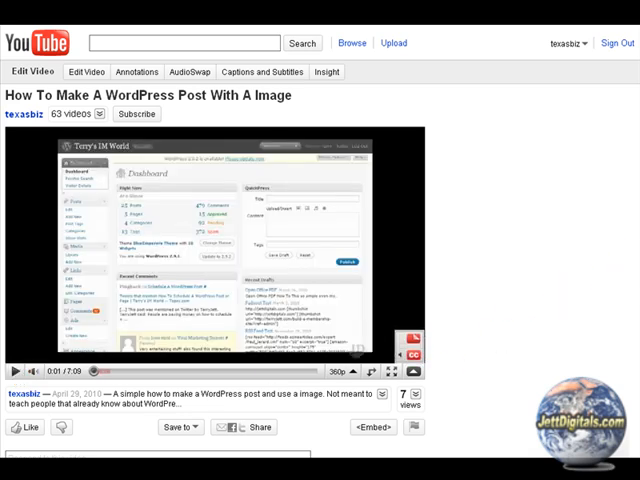
pyautogui.scroll(-3)
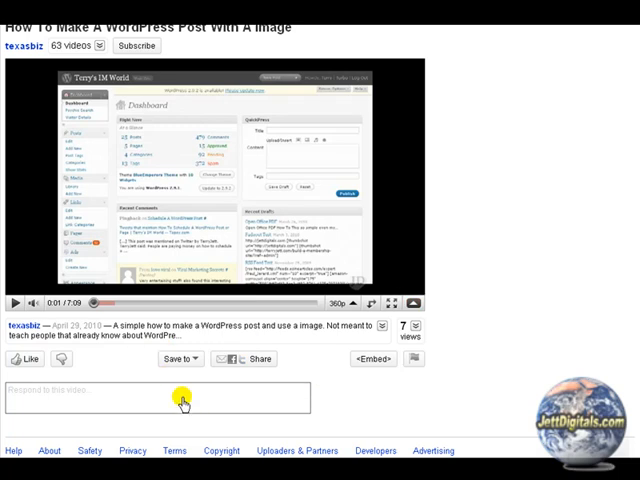
# - Open embed options, keep related videos, add a border and pick the 445x364 size
pyautogui.click(373, 359)
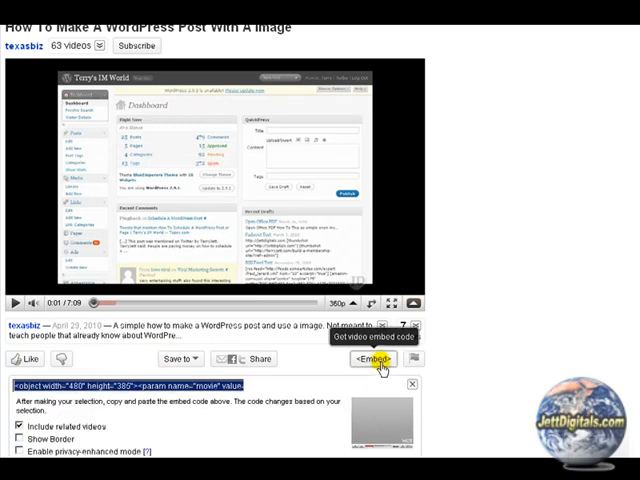
pyautogui.scroll(-3)
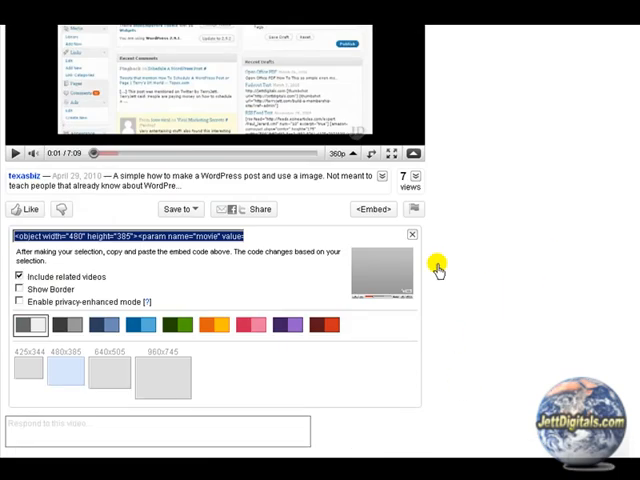
pyautogui.click(19, 277)
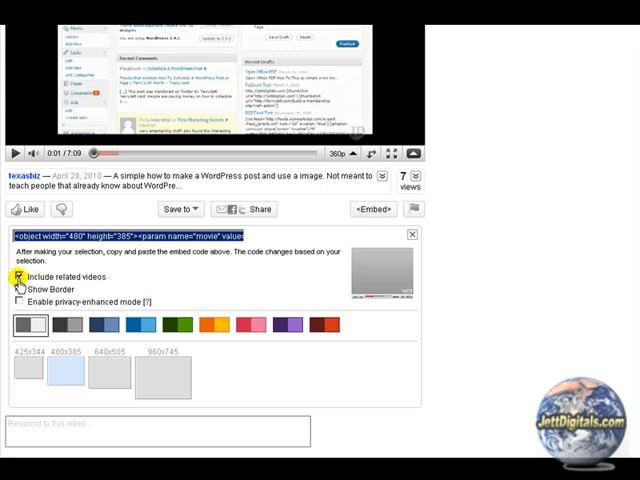
pyautogui.click(20, 277)
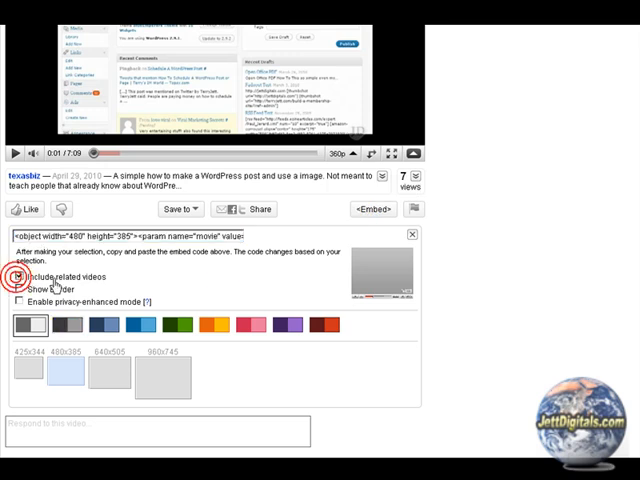
pyautogui.click(21, 289)
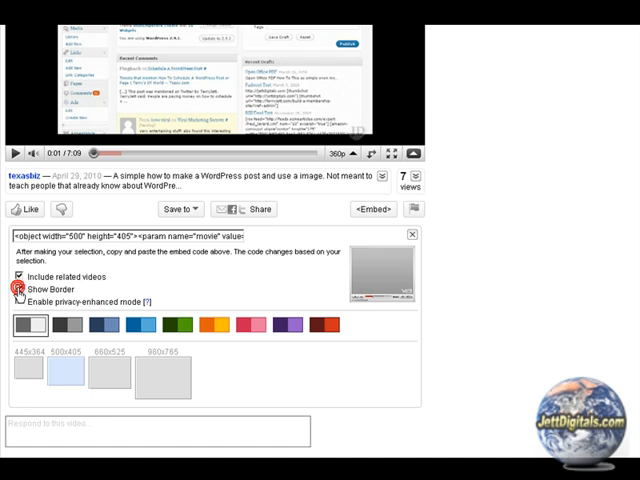
pyautogui.click(20, 288)
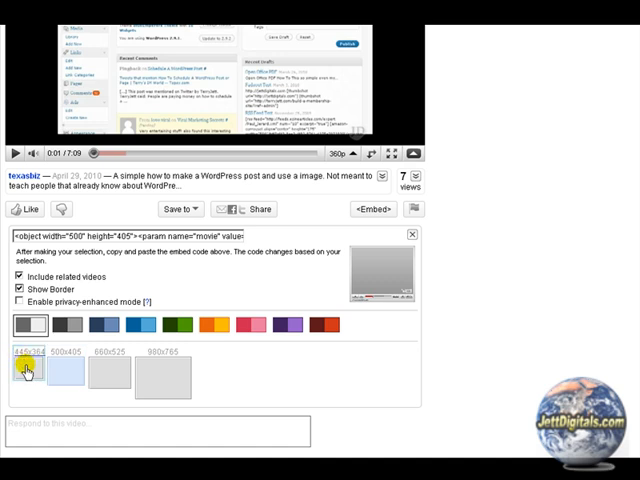
pyautogui.click(29, 370)
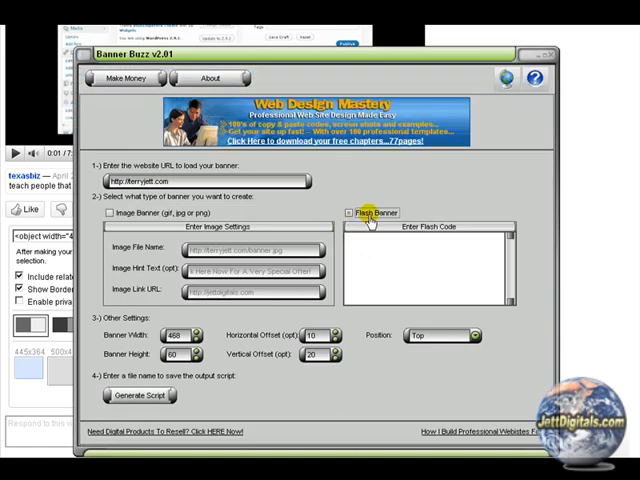
# - Switch the banner type to Flash Banner and paste the YouTube embed code as flash code
pyautogui.click(110, 214)
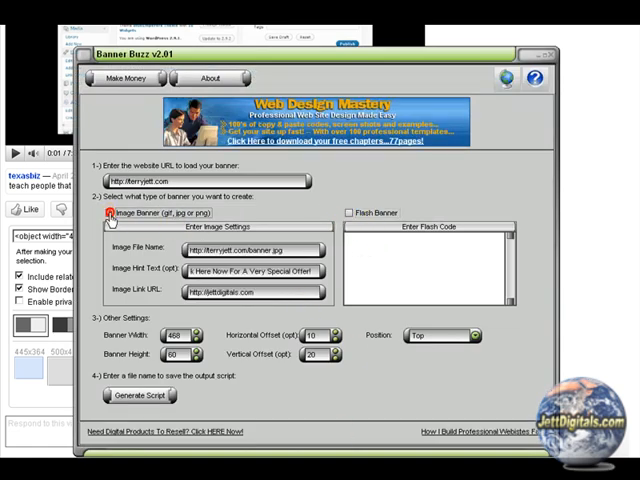
pyautogui.click(351, 213)
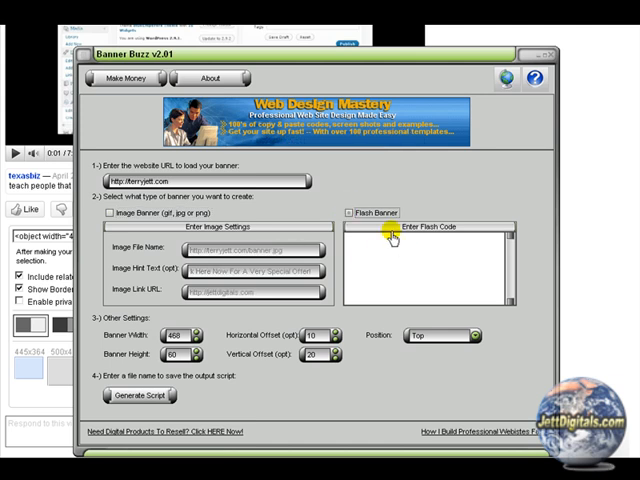
pyautogui.rightClick(390, 235)
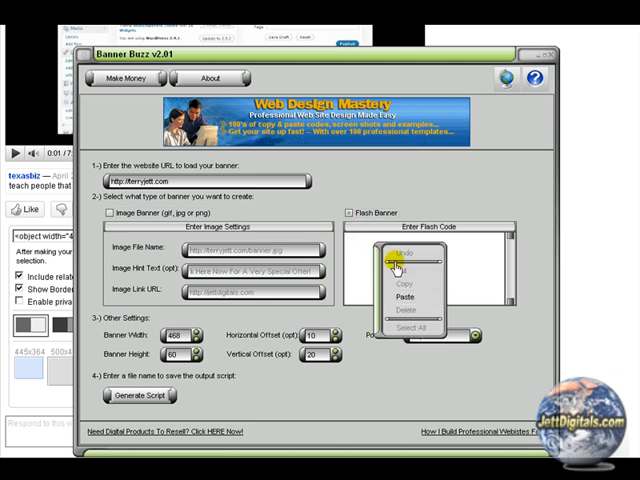
pyautogui.click(404, 284)
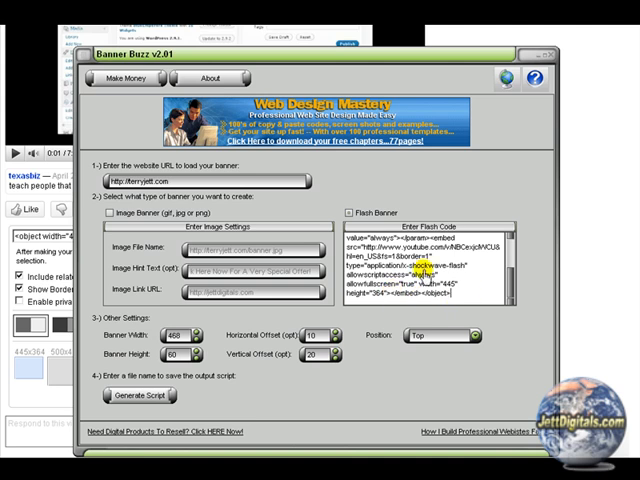
pyautogui.scroll(-3)
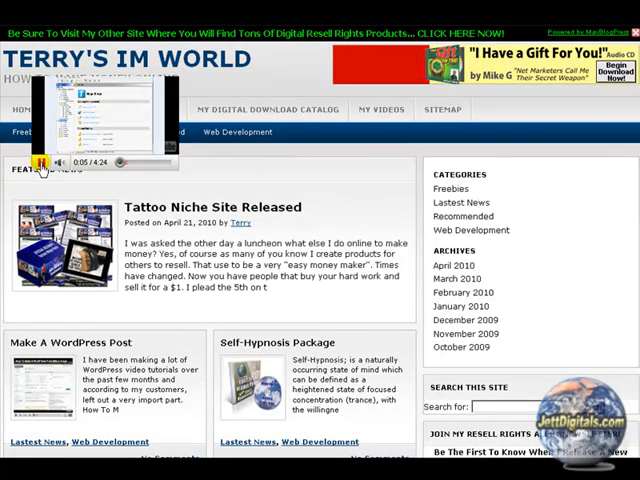
# - Pause the floating video player at 0:05 on Terry's IM World homepage
pyautogui.click(40, 162)
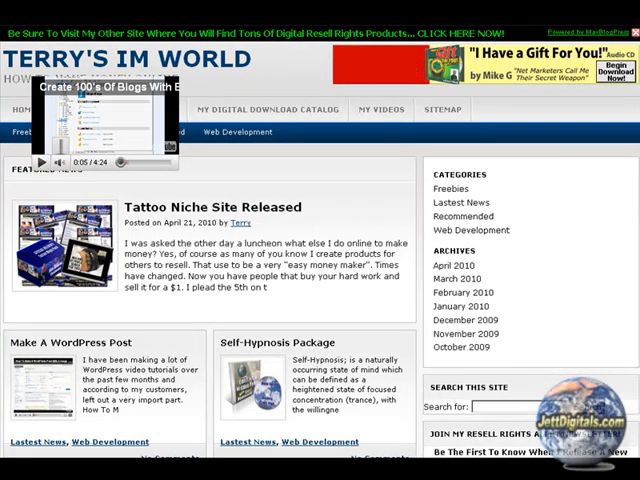